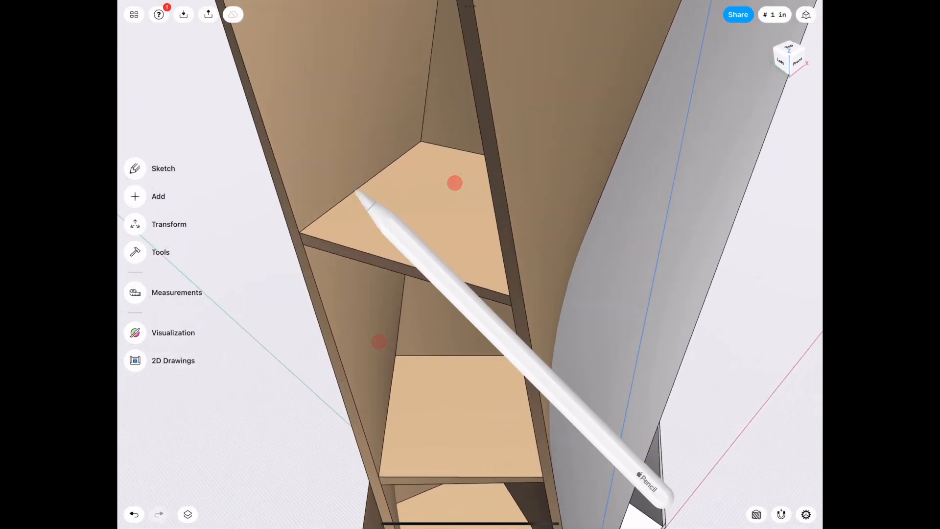
# Step: Sketch a 50-inch centre rectangle square on the ground plane
pyautogui.click(163, 167)
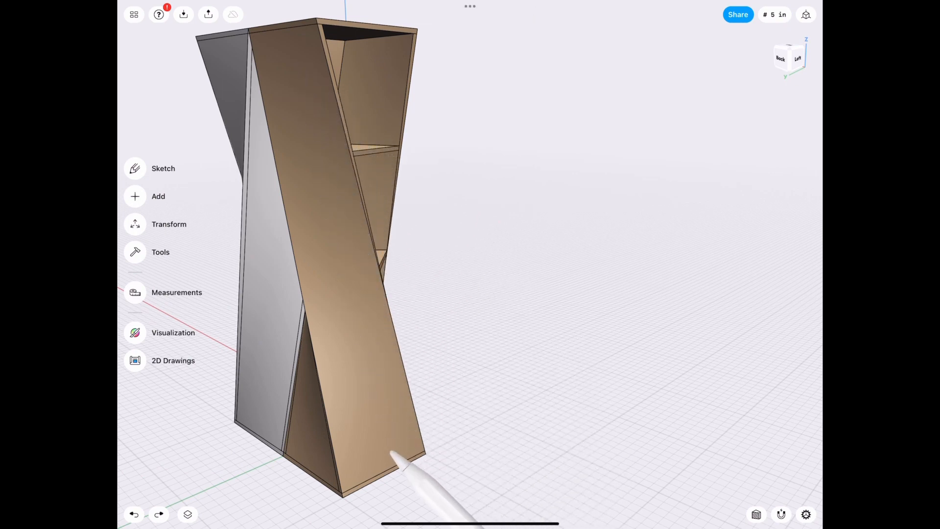
pyautogui.moveTo(359, 336)
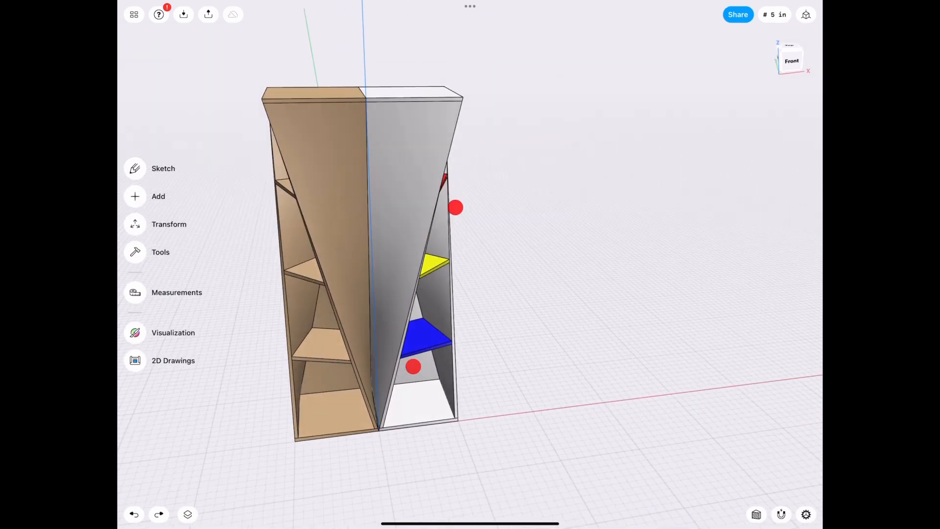
pyautogui.click(164, 167)
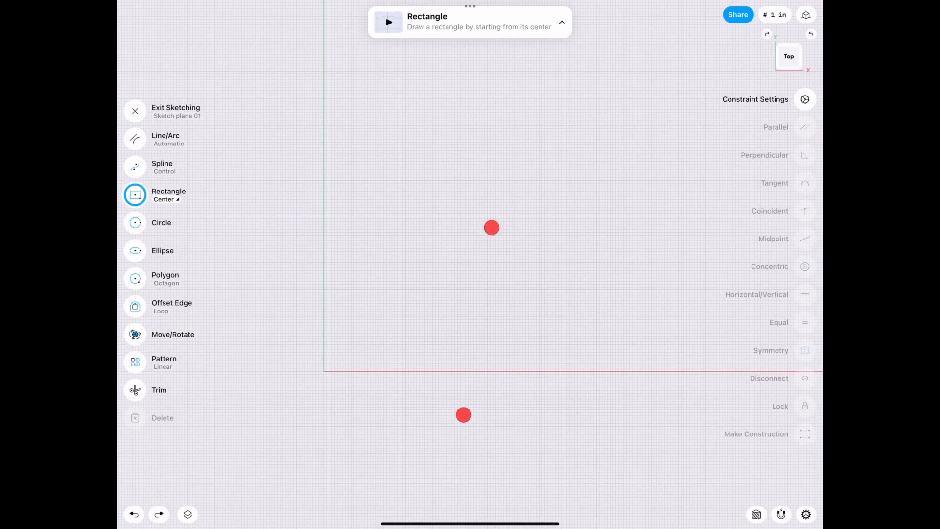
pyautogui.click(168, 195)
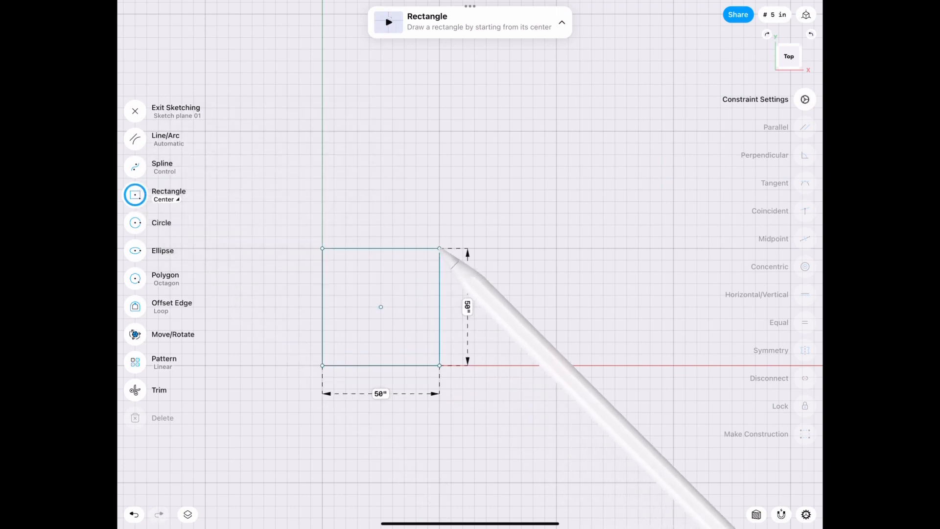
pyautogui.click(135, 111)
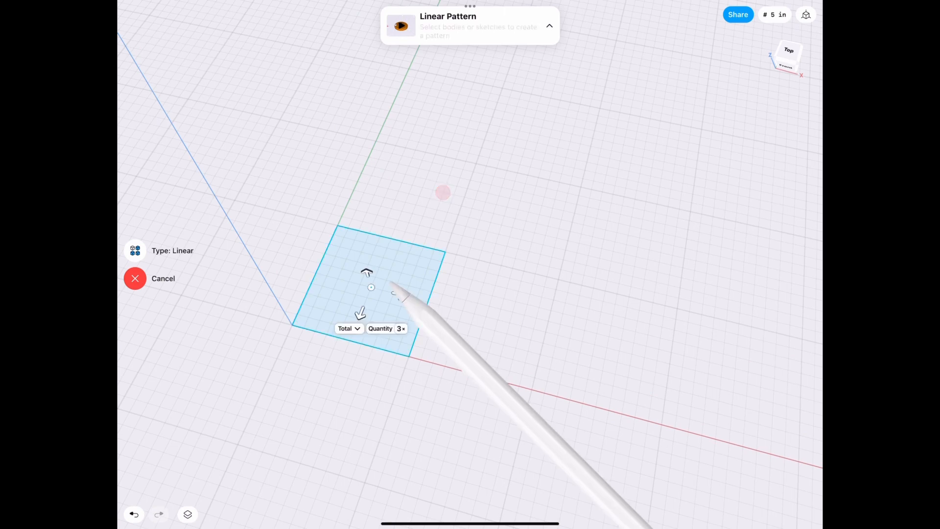
# Step: Linear-pattern the square upward into 5 copies over a 200-inch total
pyautogui.click(398, 293)
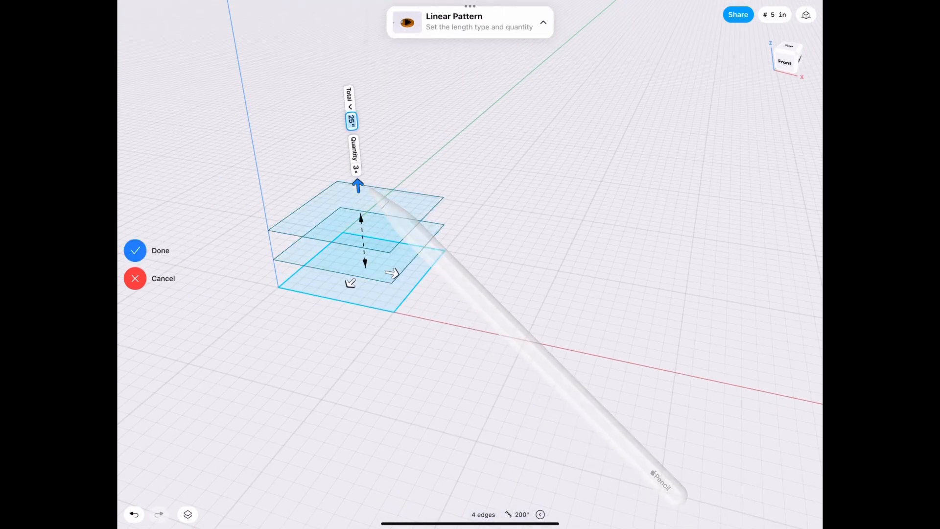
pyautogui.click(350, 124)
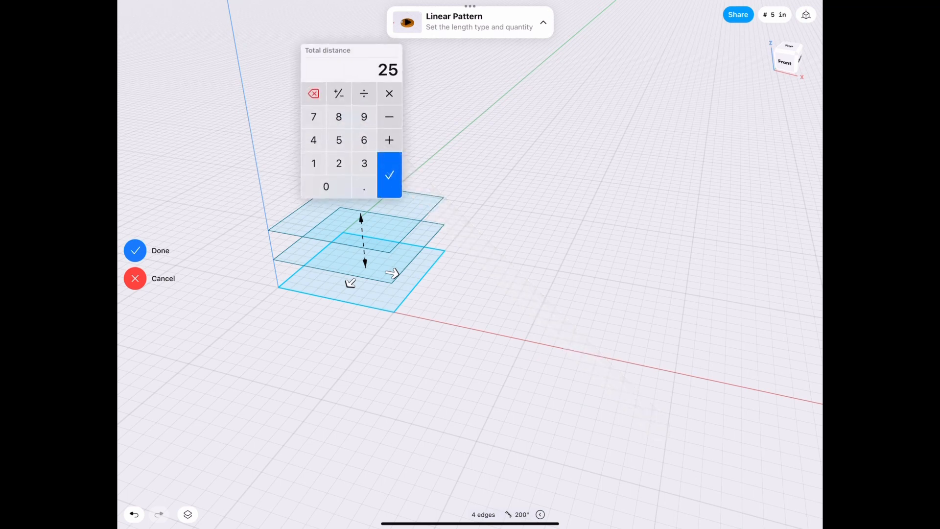
pyautogui.click(388, 174)
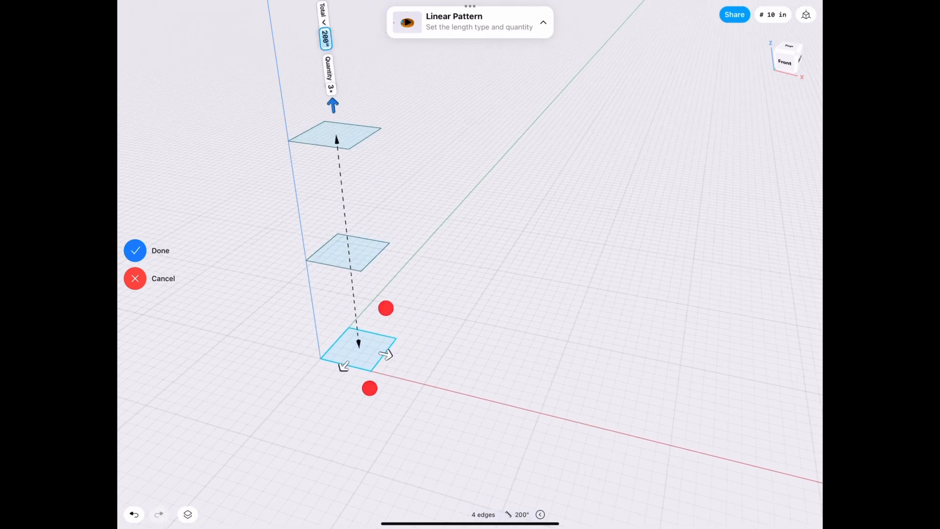
pyautogui.click(330, 74)
pyautogui.write('5')
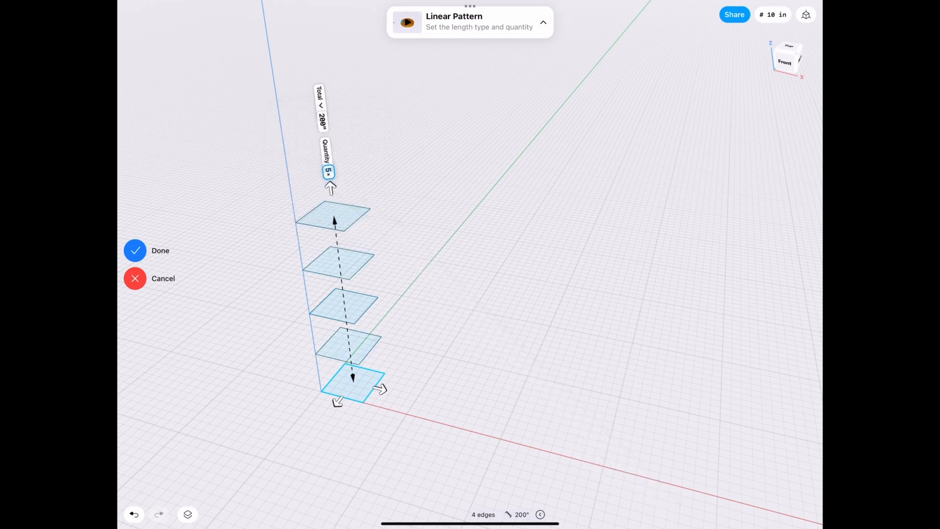
# Step: Loft the stacked squares into a column and twist its top with Move/Rotate
pyautogui.click(135, 251)
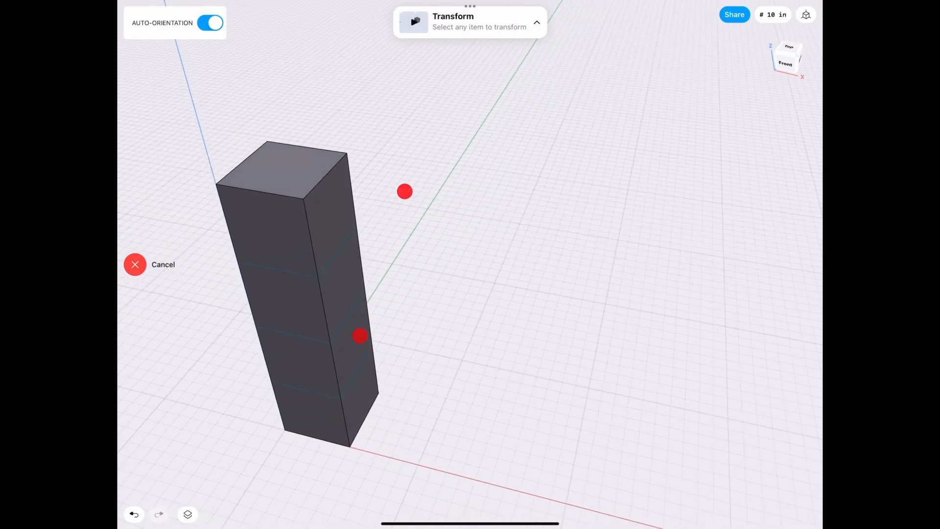
pyautogui.click(282, 174)
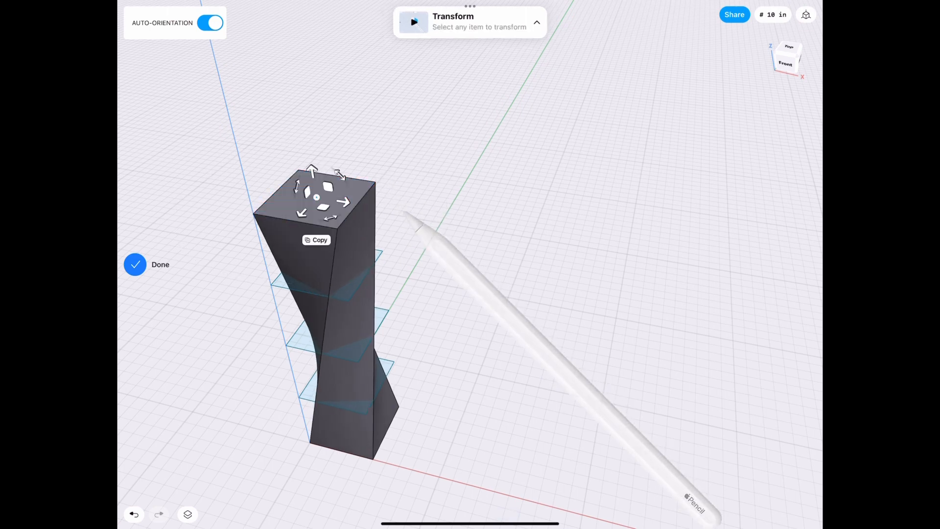
pyautogui.click(135, 14)
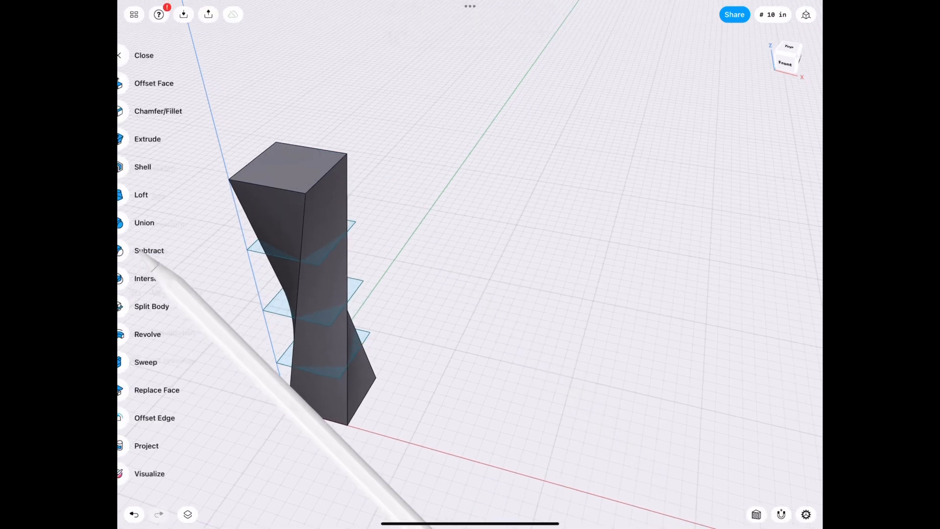
# Step: Shell the twisted column with 2-inch walls, removing one face to open it
pyautogui.click(143, 166)
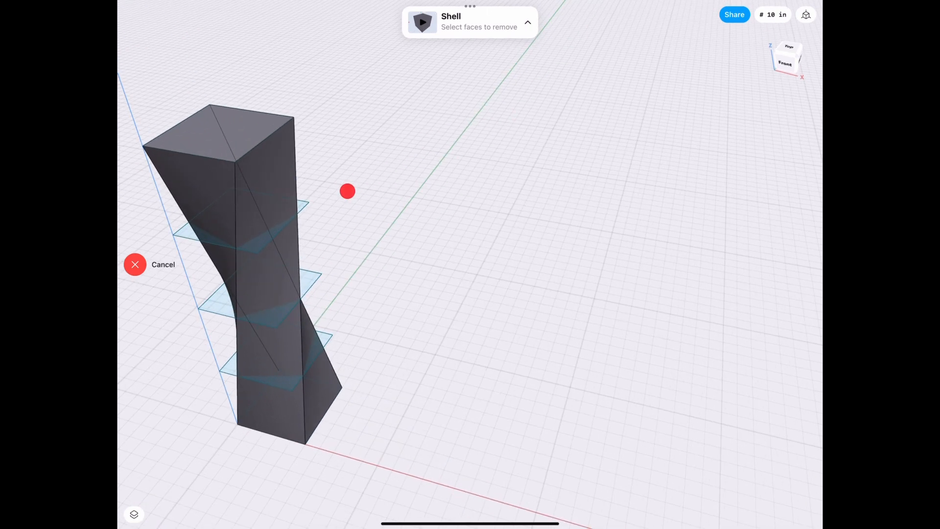
pyautogui.click(270, 330)
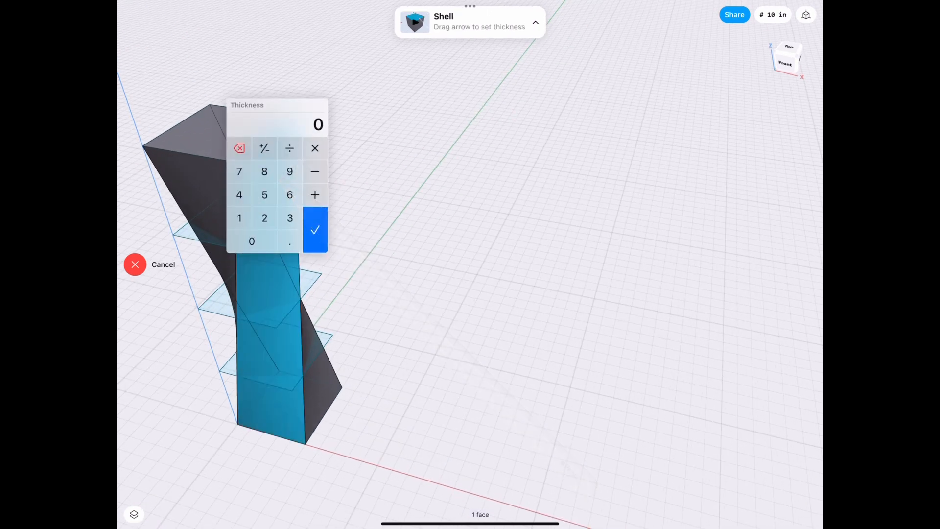
pyautogui.click(314, 230)
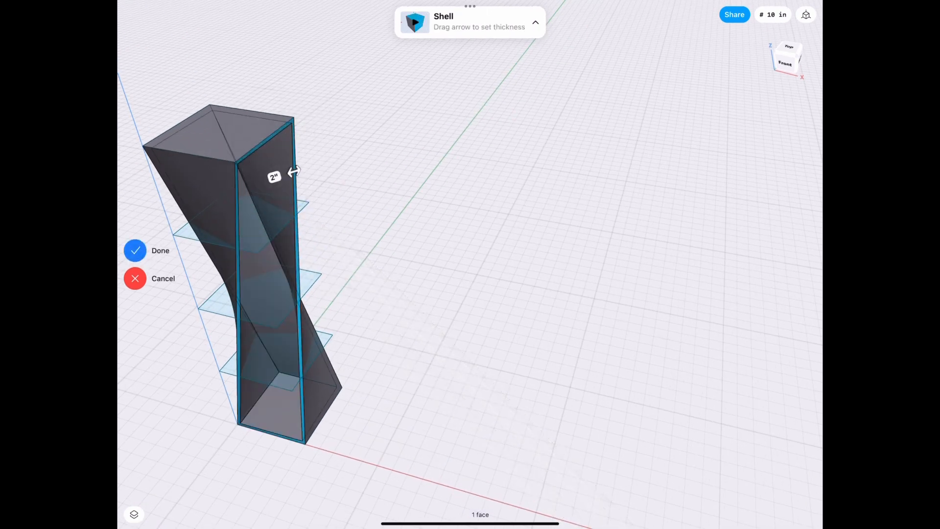
# Step: Extrude the inner sketches into 1-inch shelves and offset their side faces 5 inches outward
pyautogui.click(135, 250)
pyautogui.write('-1')
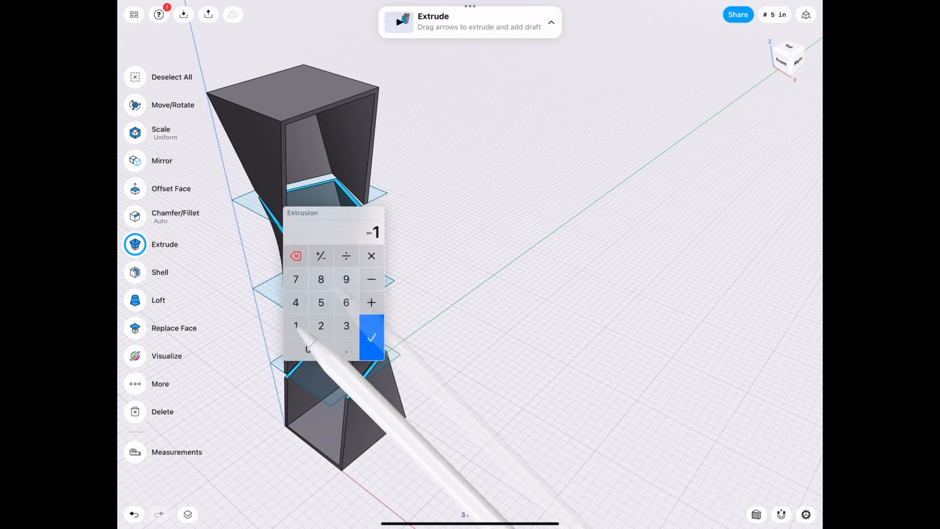
pyautogui.click(371, 335)
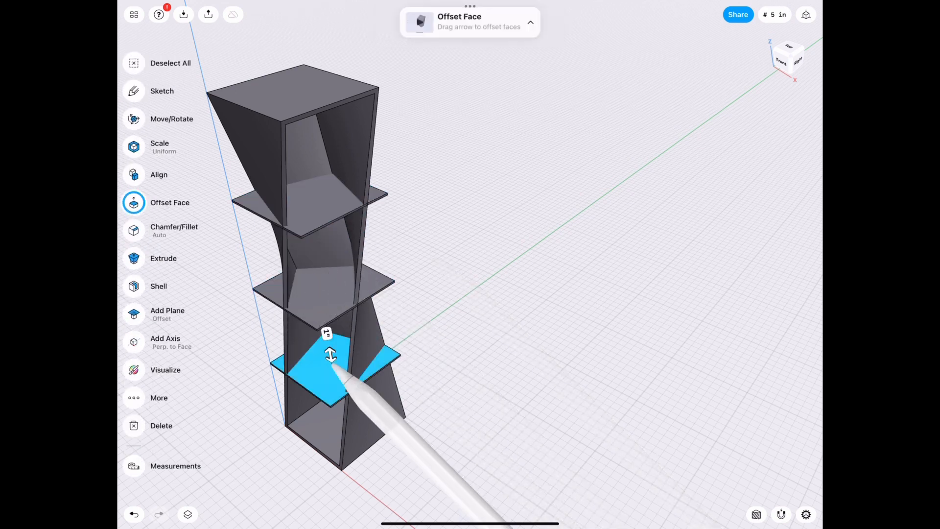
pyautogui.click(330, 355)
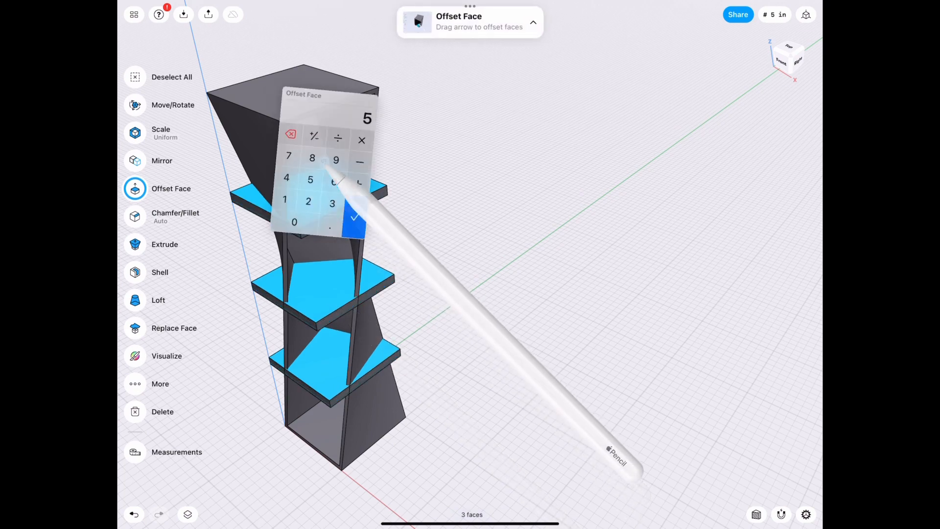
pyautogui.click(354, 218)
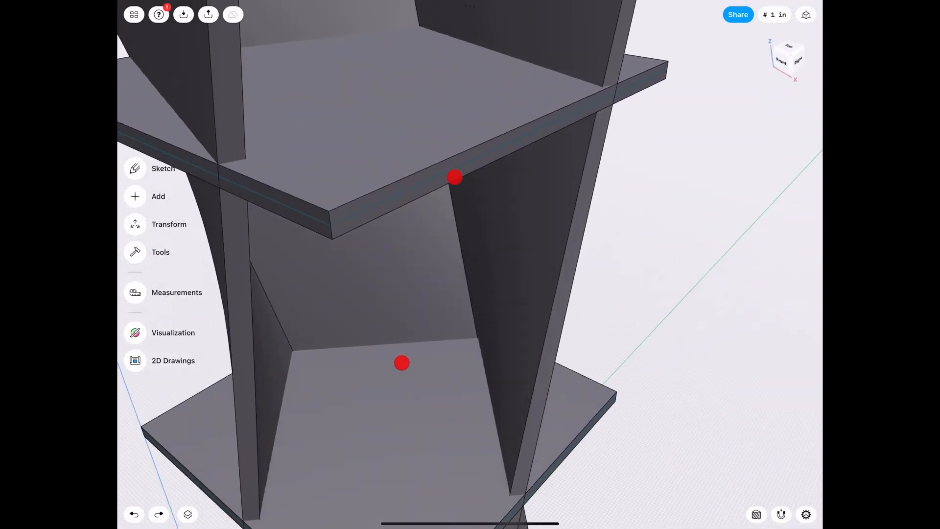
pyautogui.click(169, 223)
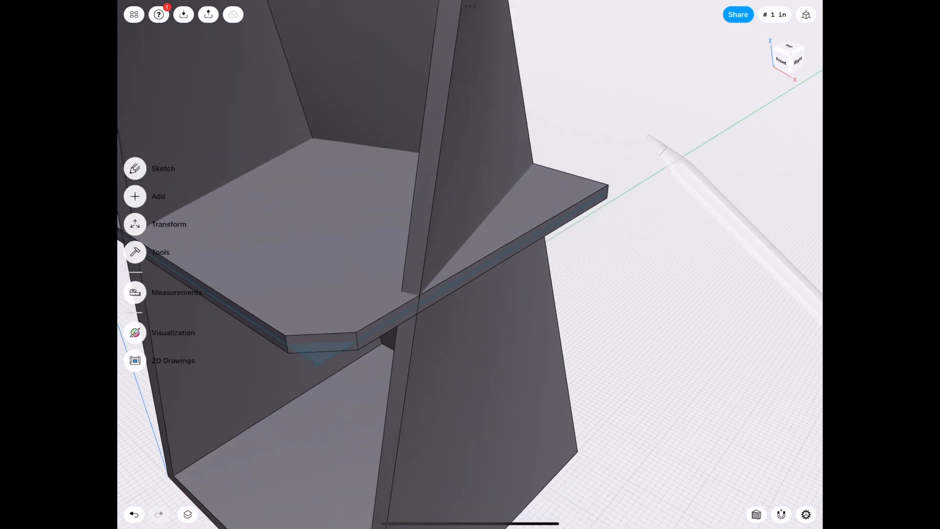
# Step: Replace the clipped shelf end faces so the shelves sit square to the walls
pyautogui.click(160, 251)
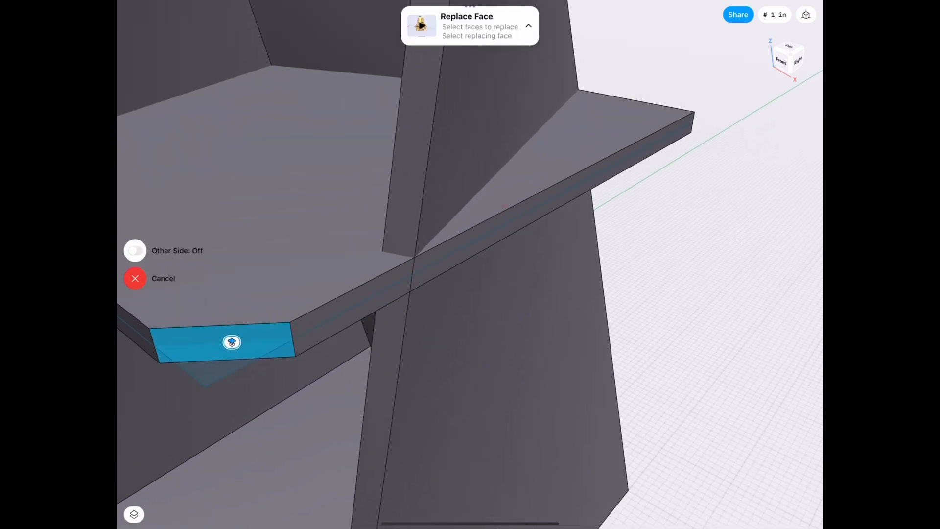
pyautogui.click(135, 278)
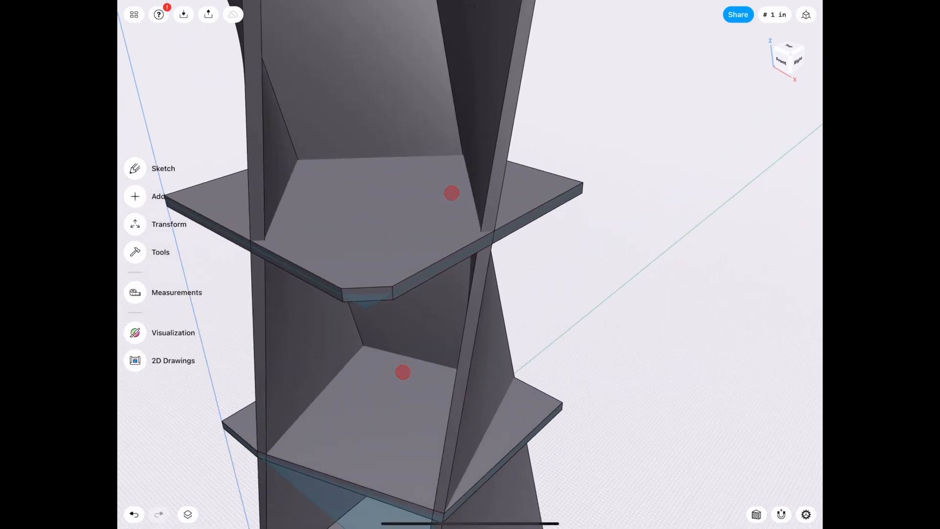
pyautogui.click(160, 251)
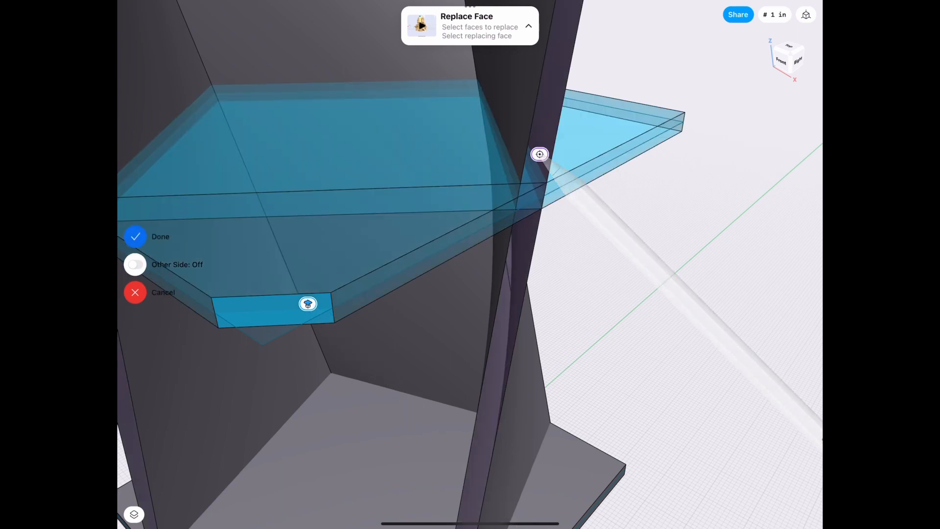
# Step: Subtract a shelf from the cabinet body with Keep Originals so it stays a separate piece
pyautogui.click(159, 236)
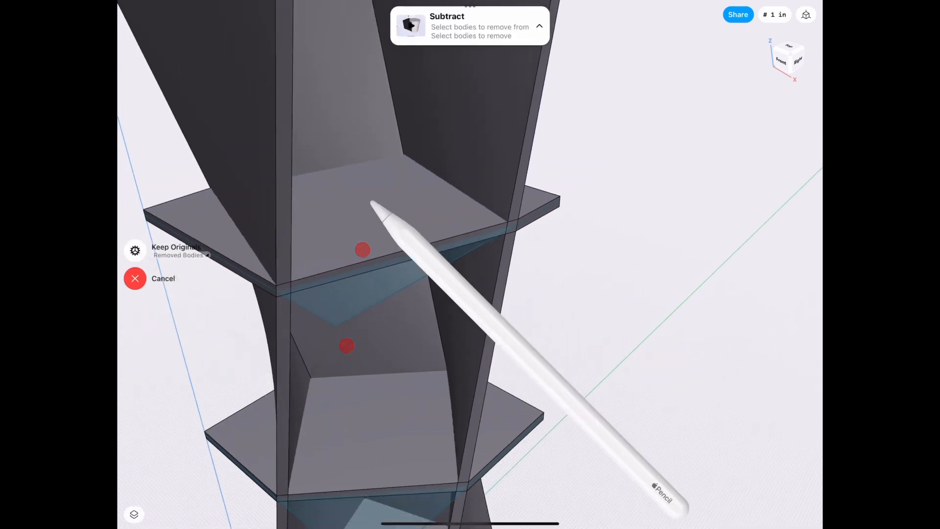
pyautogui.click(135, 278)
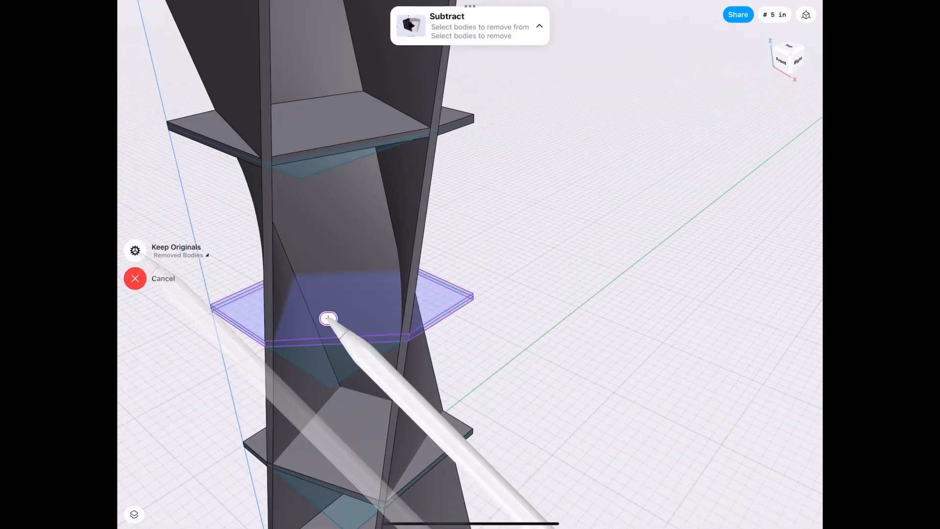
pyautogui.click(135, 278)
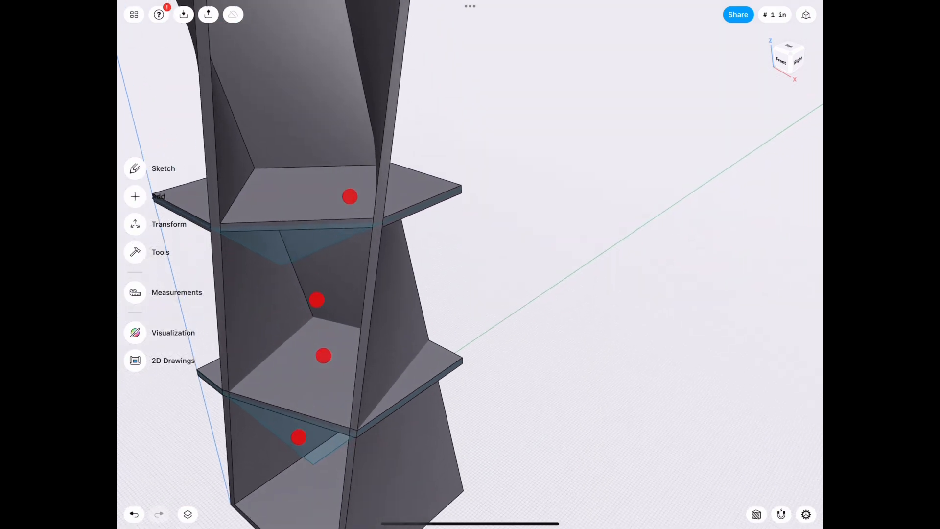
# Step: Offset the top outline inward as a border and extrude the inner region down 3 inches
pyautogui.click(159, 196)
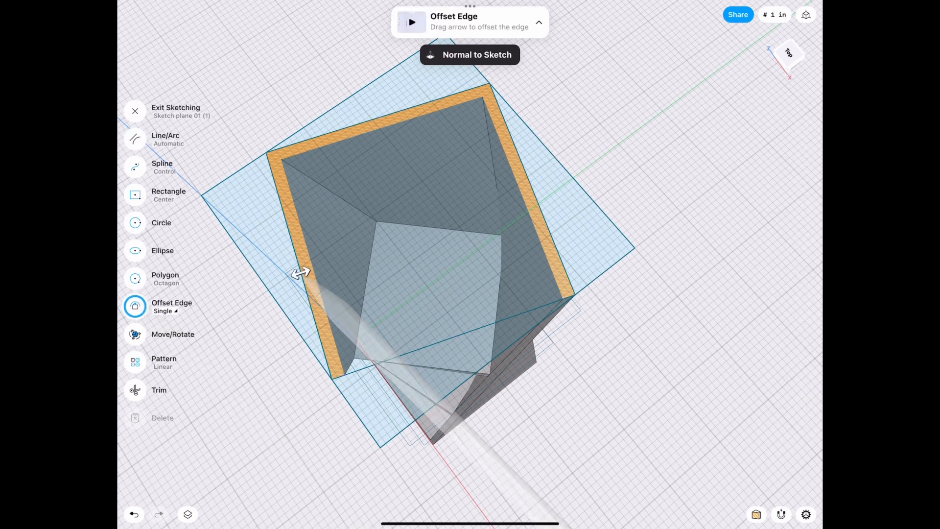
pyautogui.click(165, 310)
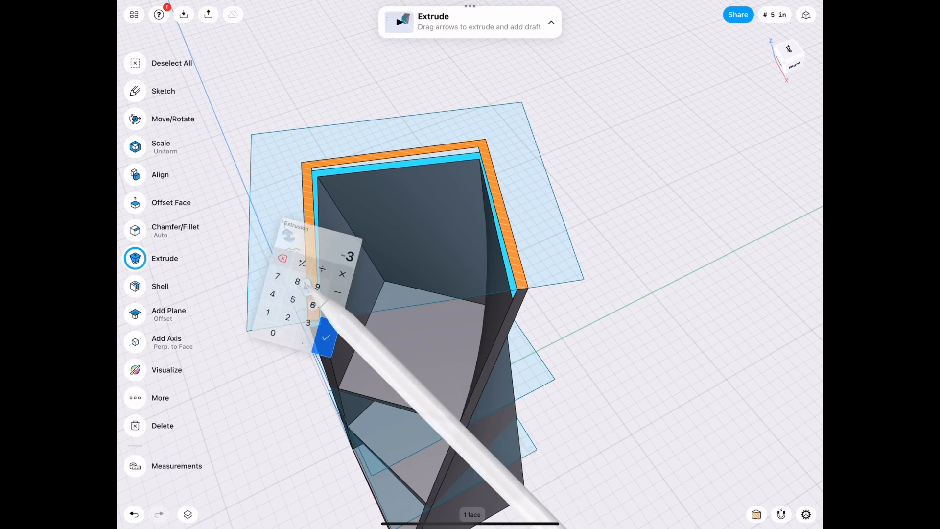
# Step: Replace the top board's edge faces with the outer wall faces so it reaches the walls
pyautogui.click(324, 338)
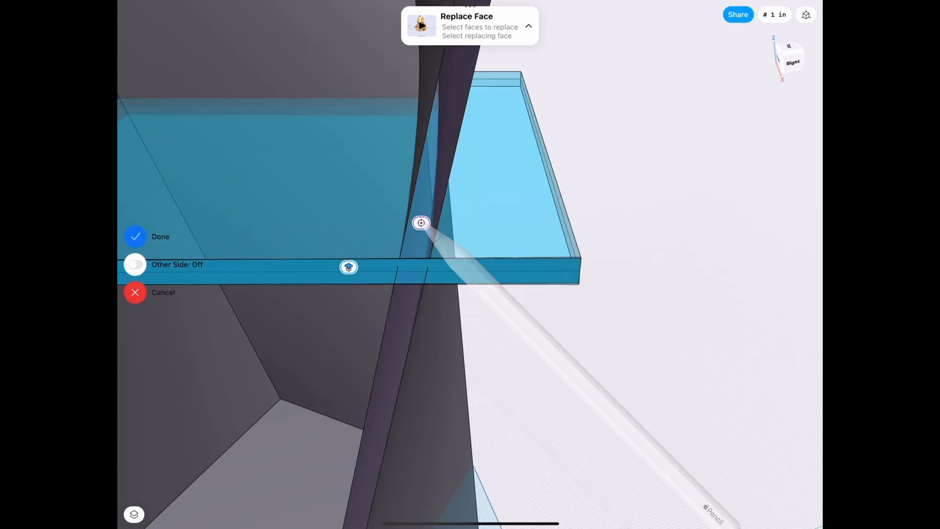
pyautogui.click(135, 236)
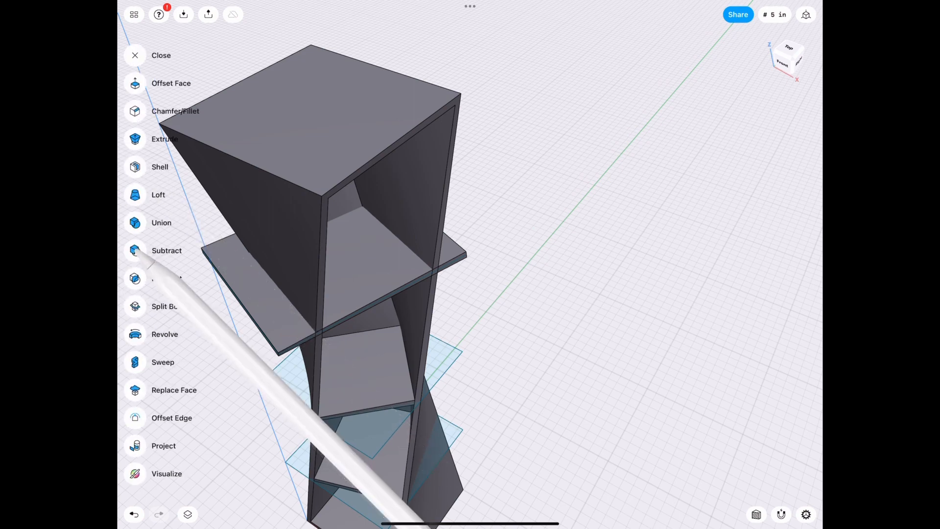
# Step: Subtract the top board from the body with Keep Originals, making it a separate board
pyautogui.click(167, 250)
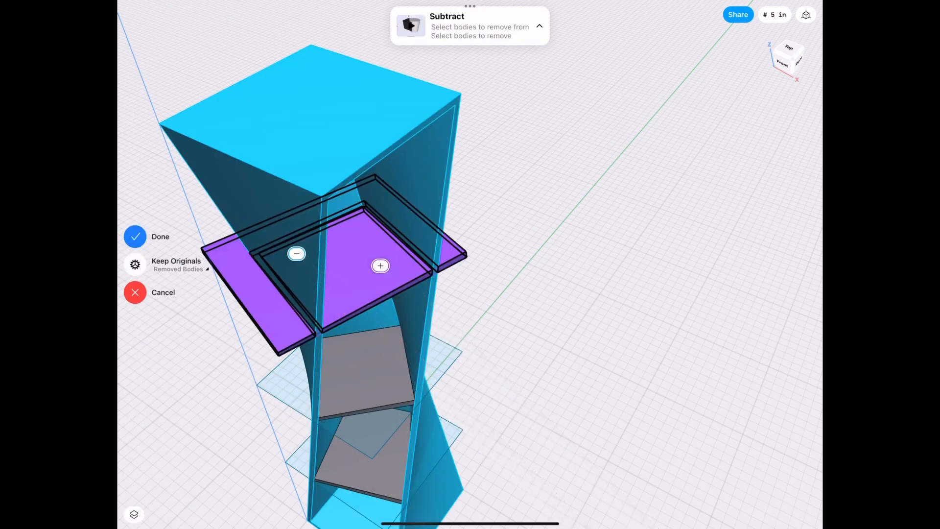
pyautogui.click(135, 236)
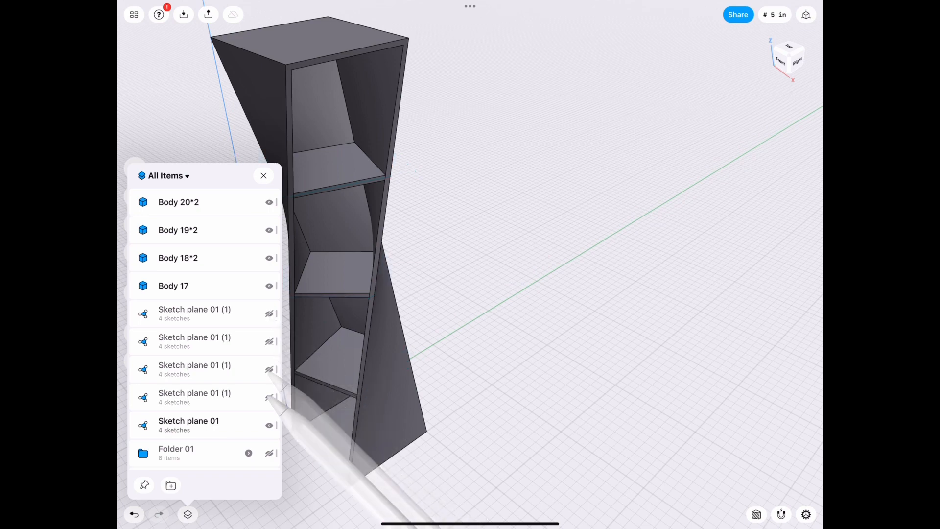
# Step: Hide a sketch plane and give the shelf body a tan wood material in Visualization
pyautogui.click(263, 176)
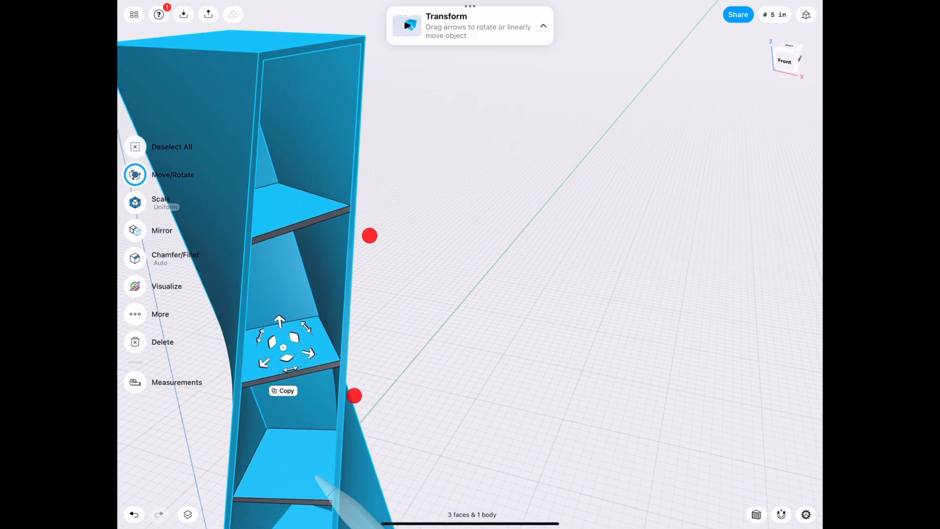
pyautogui.click(171, 146)
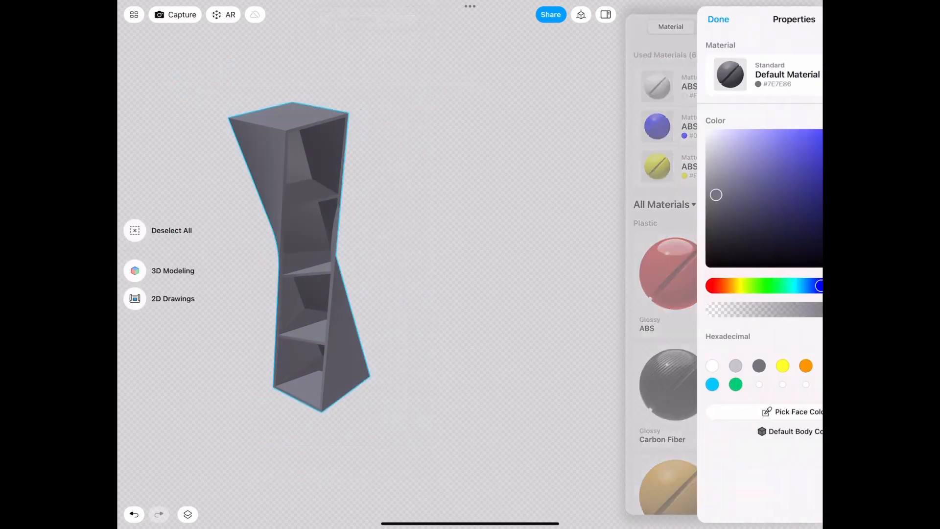
pyautogui.click(674, 343)
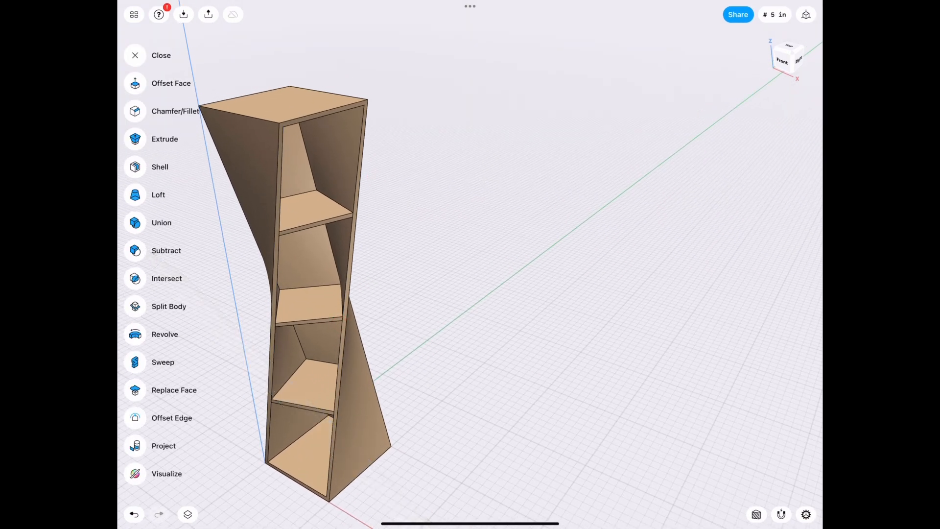
# Step: Split the top and bottom boards off the shell using their inner faces as planes
pyautogui.click(168, 306)
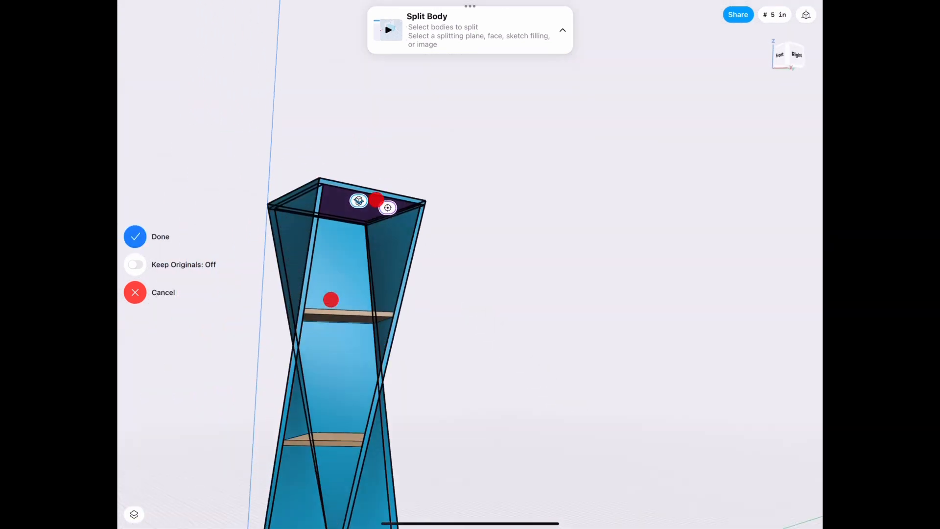
pyautogui.click(135, 236)
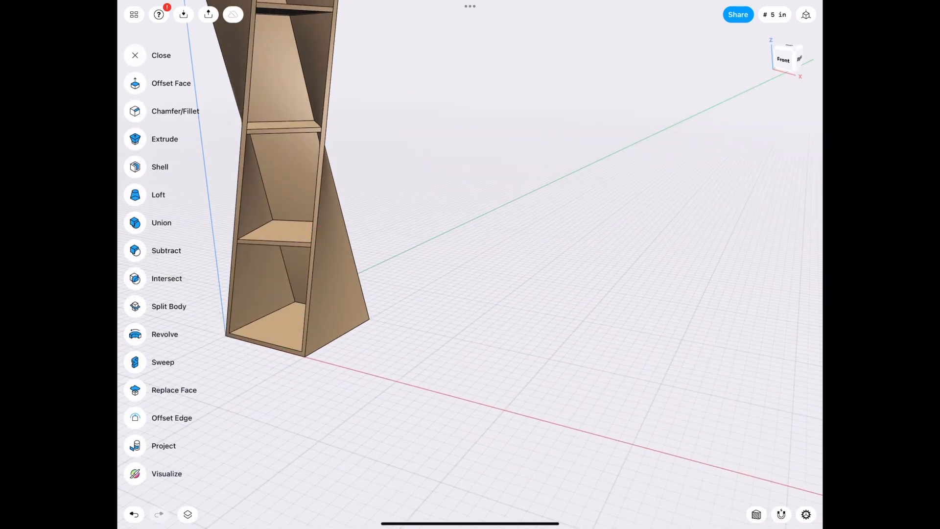
pyautogui.click(168, 306)
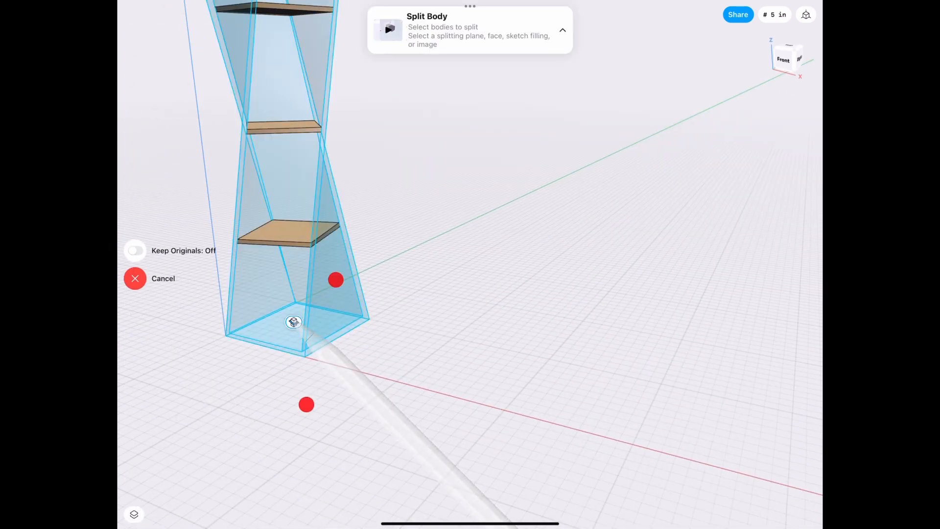
pyautogui.click(293, 322)
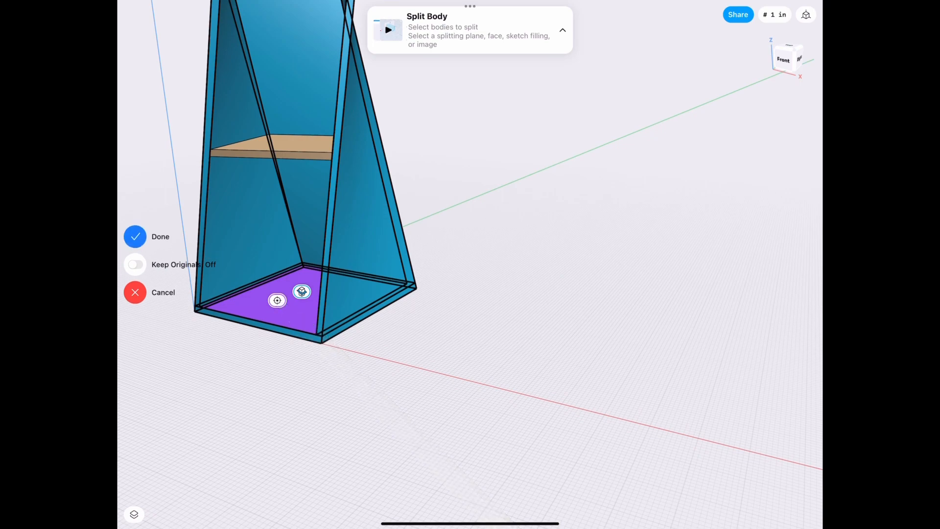
pyautogui.click(135, 236)
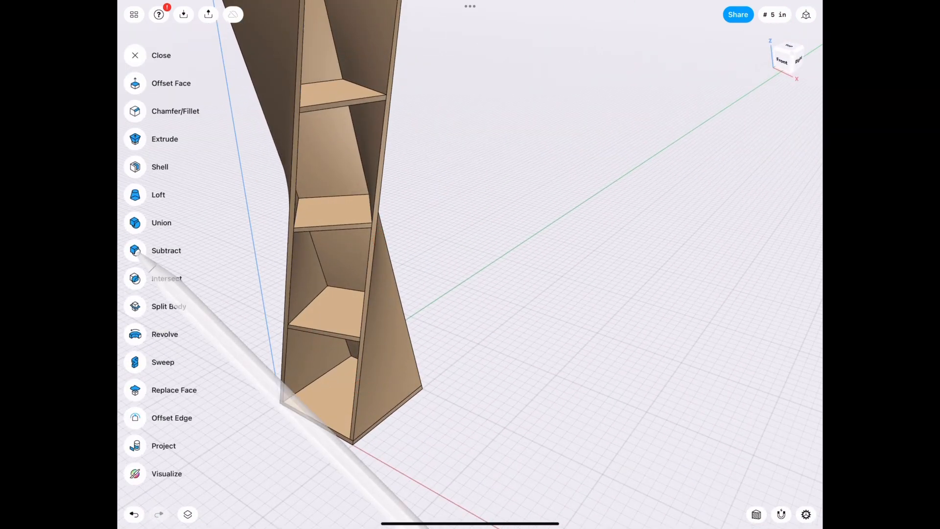
# Step: Split the left and right side boards off the outer shell
pyautogui.click(169, 306)
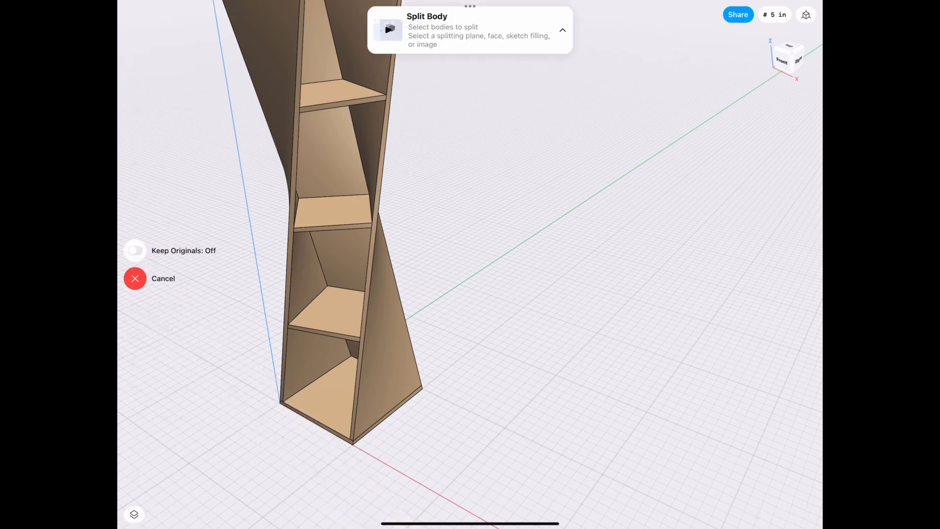
pyautogui.click(336, 180)
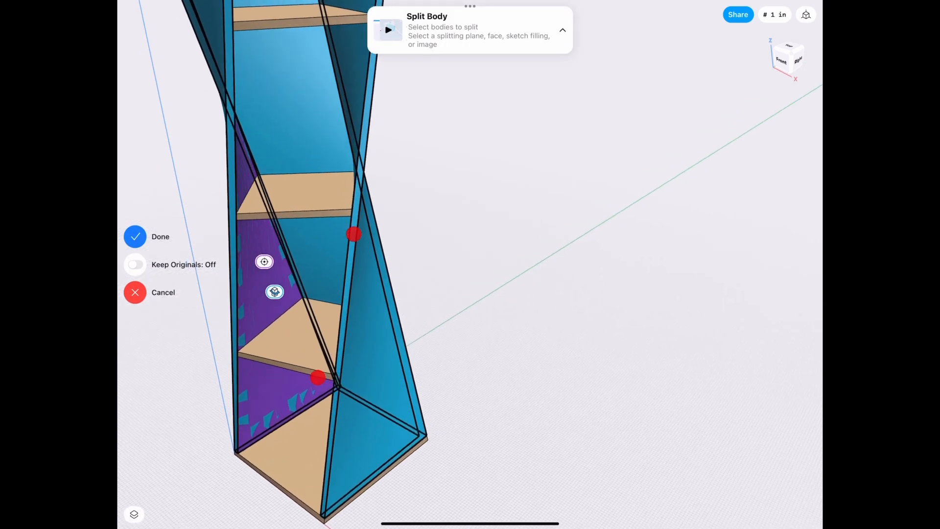
pyautogui.click(147, 236)
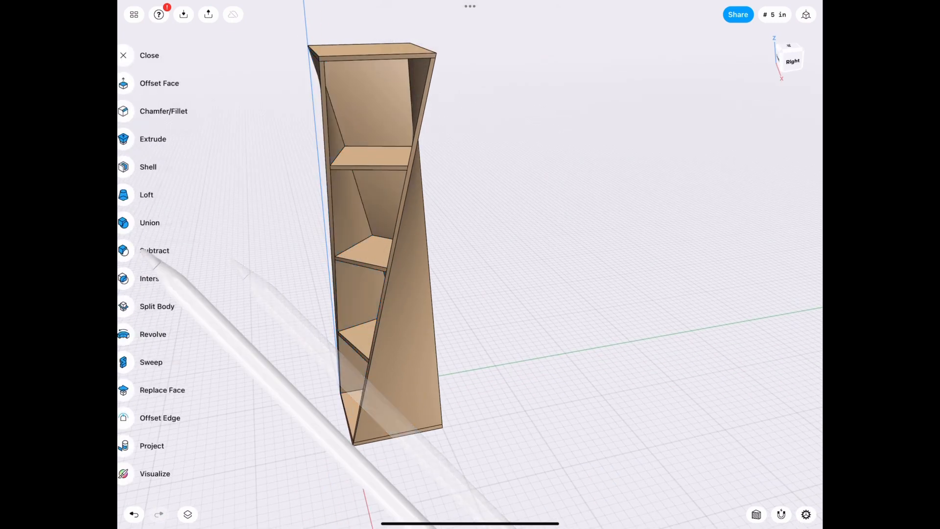
pyautogui.click(156, 307)
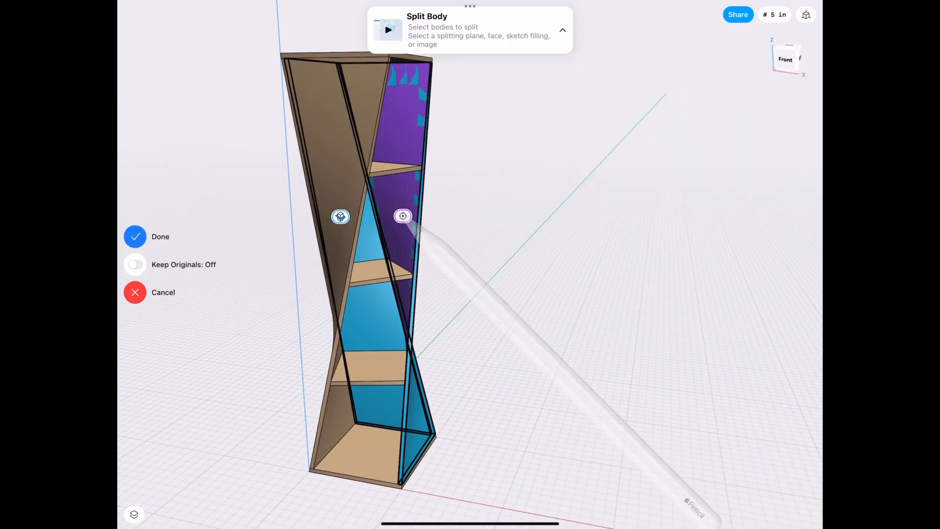
pyautogui.click(135, 236)
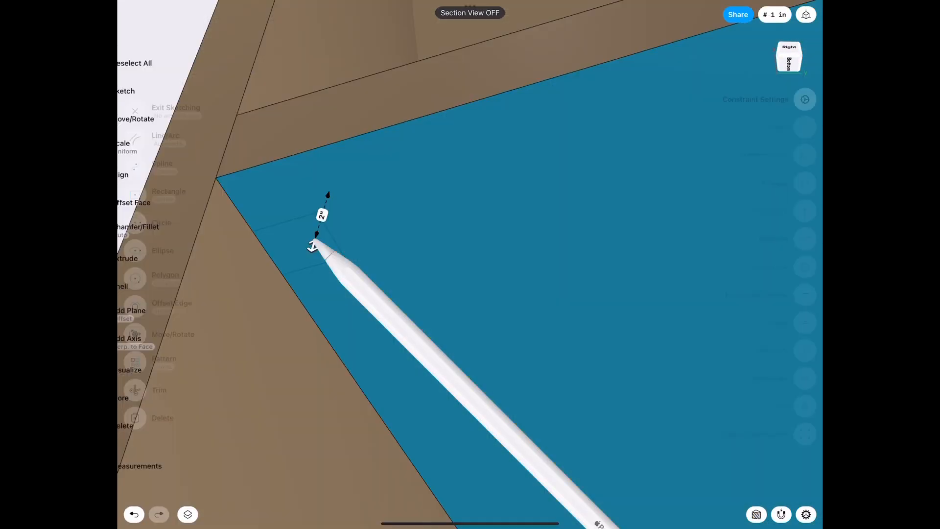
# Step: Sketch a small rectangle on the inner wall under a shelf, undoing a couple of missteps
pyautogui.click(175, 111)
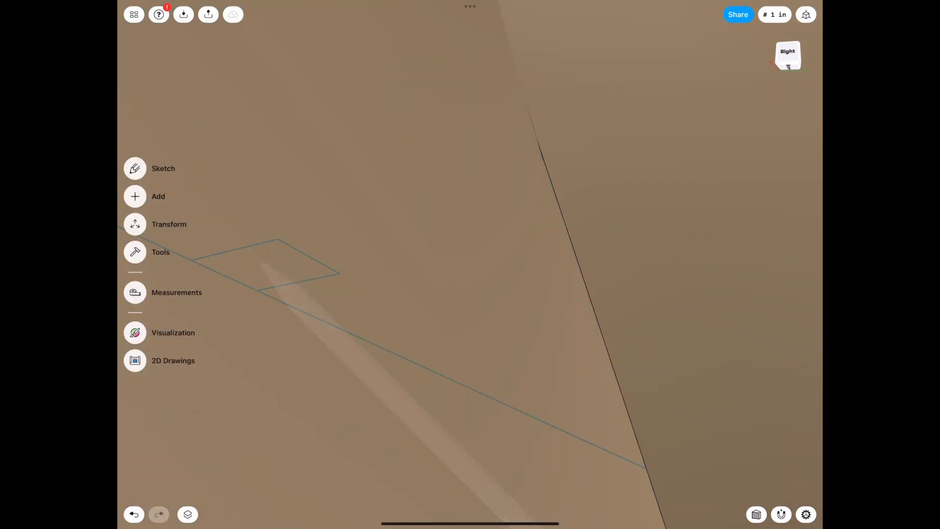
pyautogui.click(134, 513)
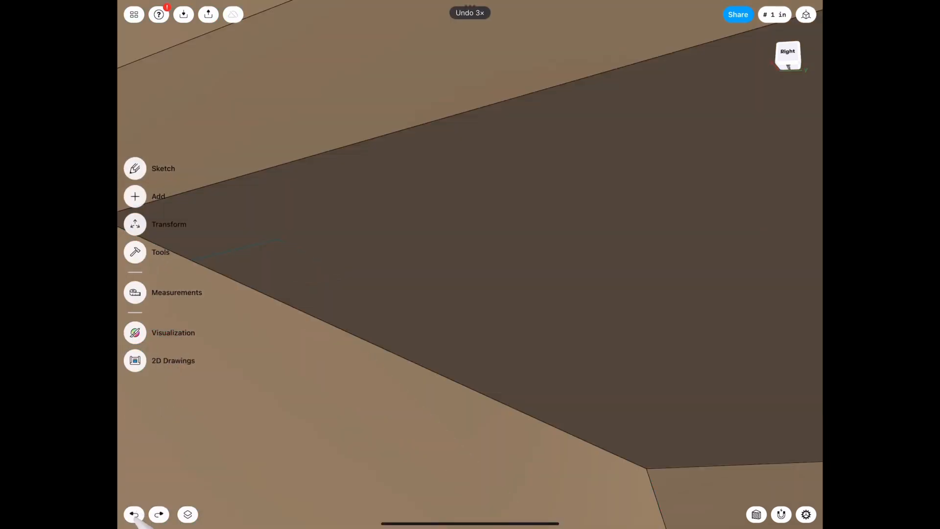
pyautogui.click(163, 168)
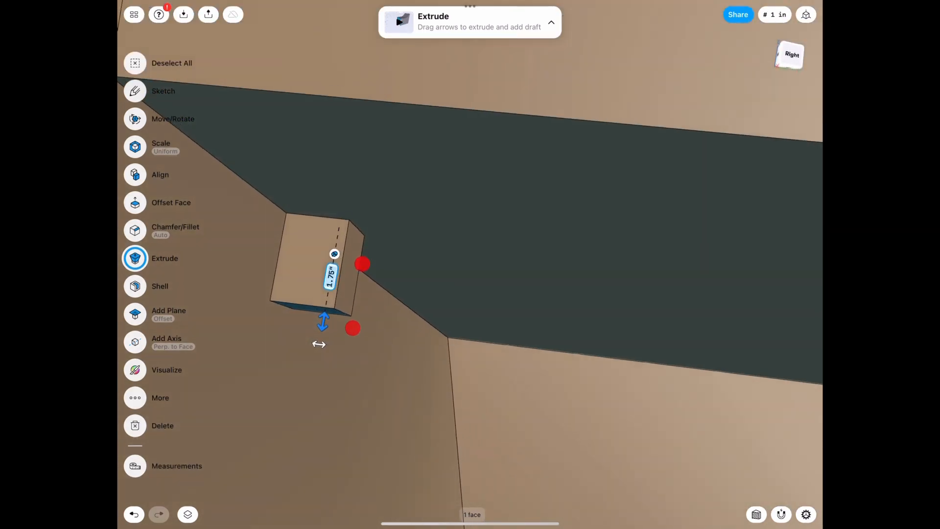
# Step: Extrude the small square 1.75 inches into a block on the shelf surface
pyautogui.click(330, 274)
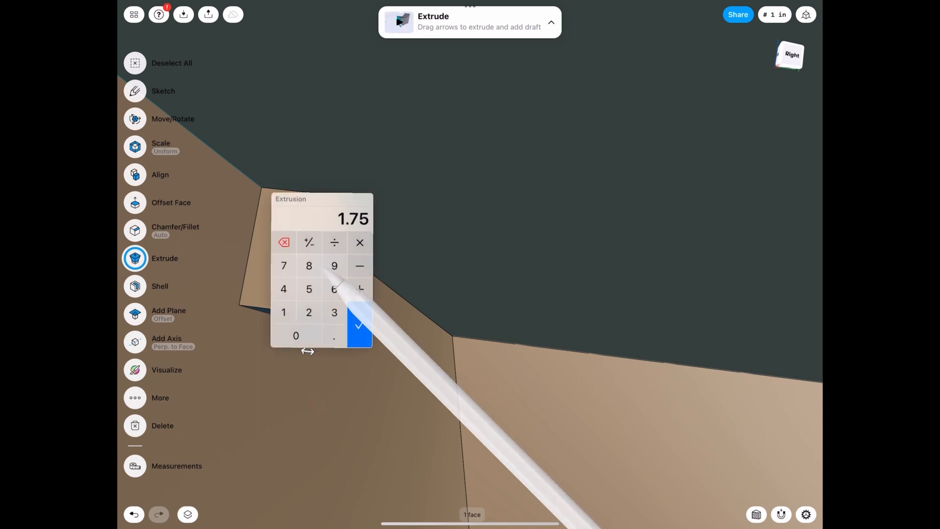
pyautogui.click(358, 324)
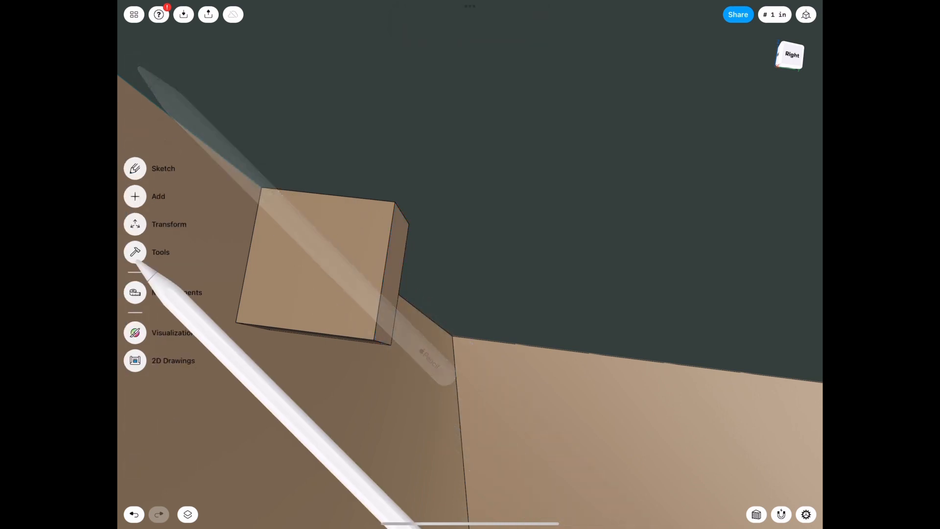
# Step: Shell the small block with 0.2 wall thickness into a thin L-shaped bracket
pyautogui.click(159, 252)
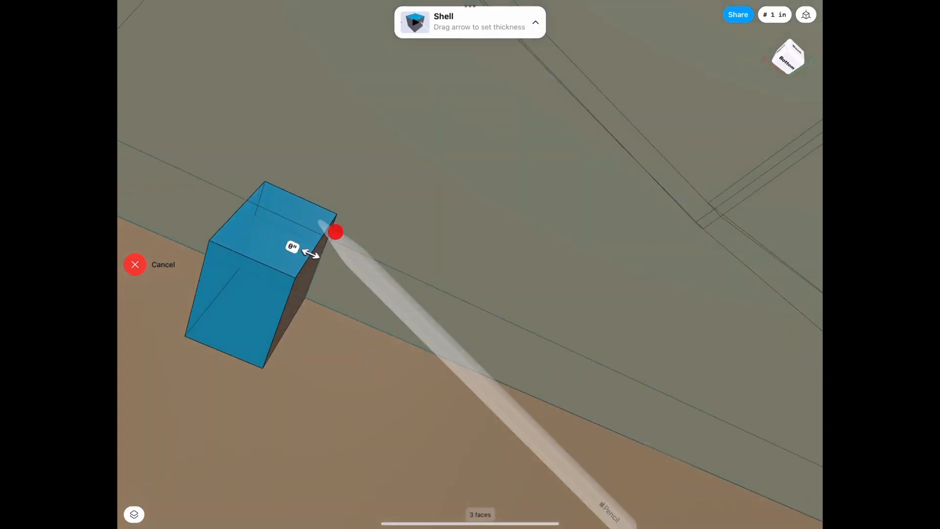
pyautogui.click(292, 247)
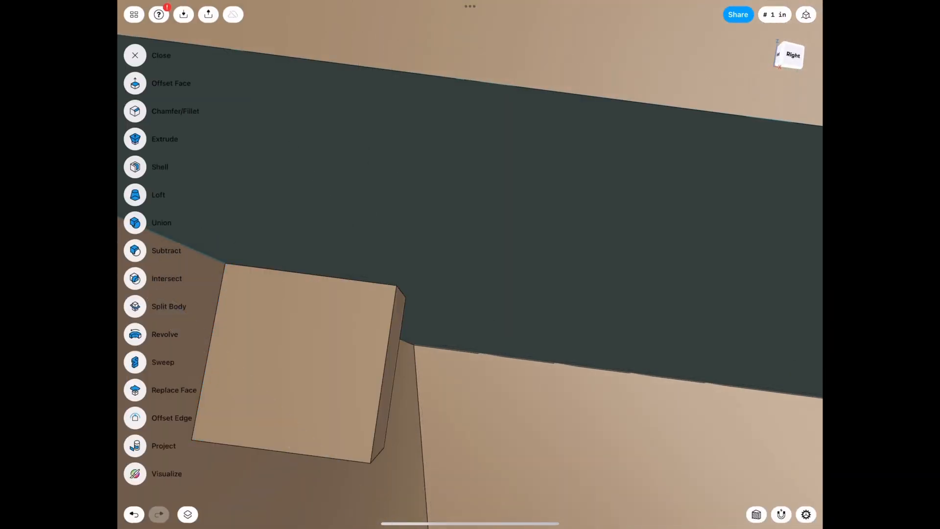
pyautogui.click(134, 514)
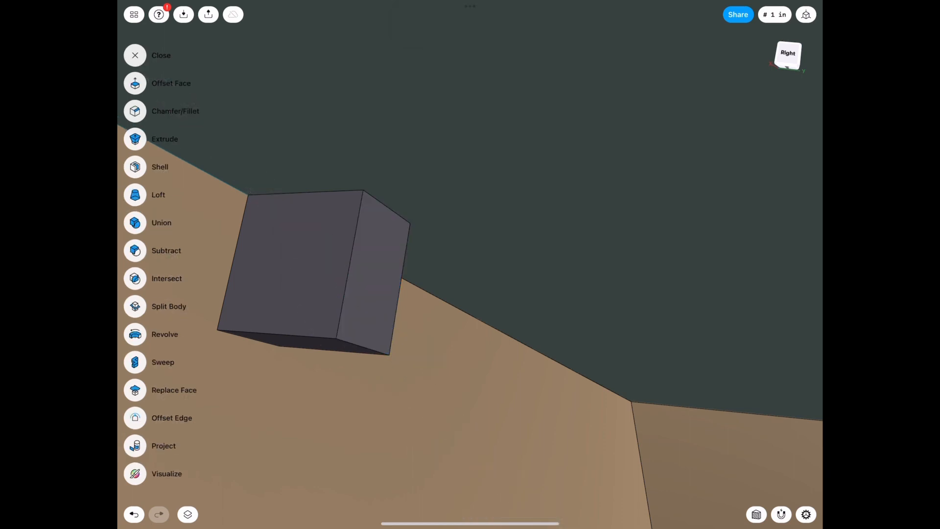
pyautogui.click(160, 167)
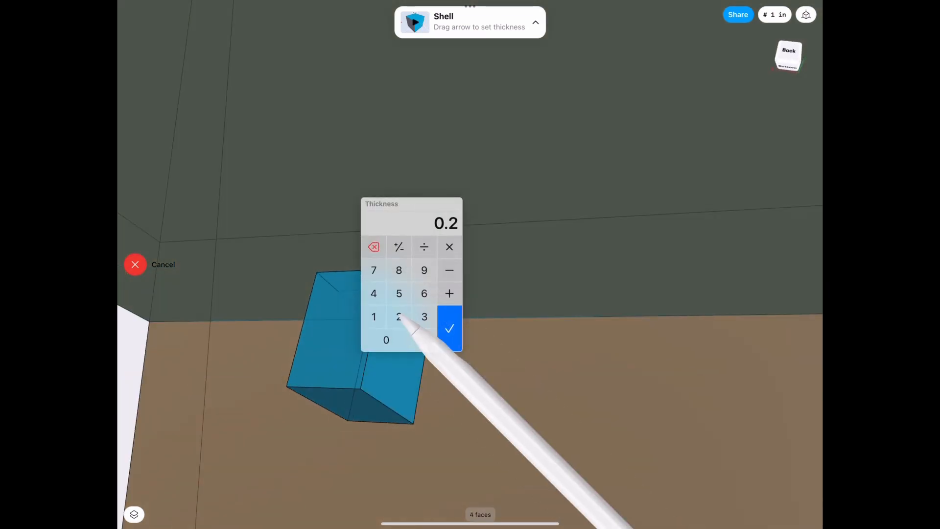
pyautogui.click(449, 327)
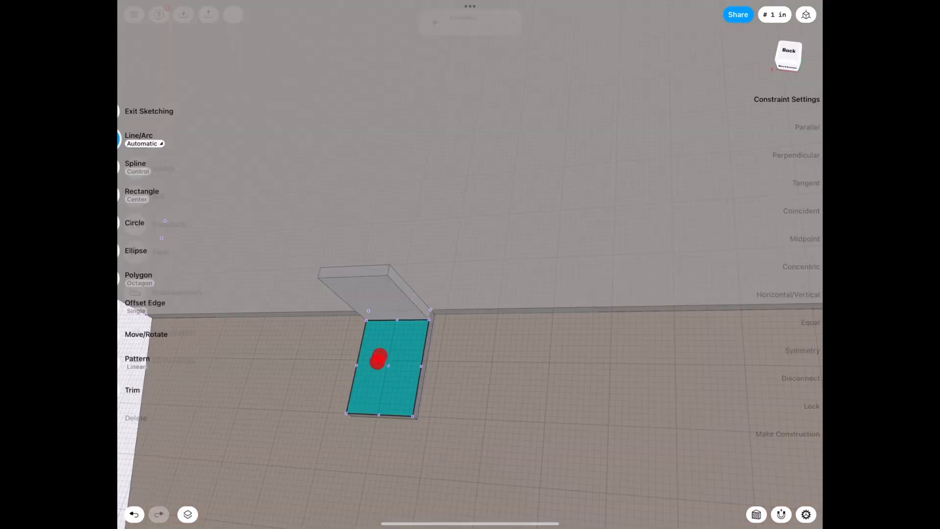
# Step: Sketch a screw-hole circle centred on one bracket leg
pyautogui.click(135, 222)
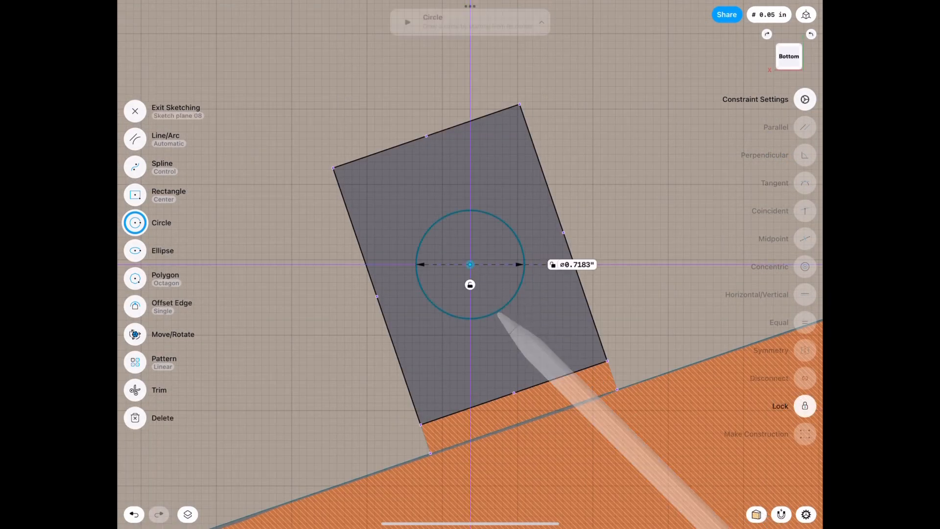
pyautogui.click(570, 264)
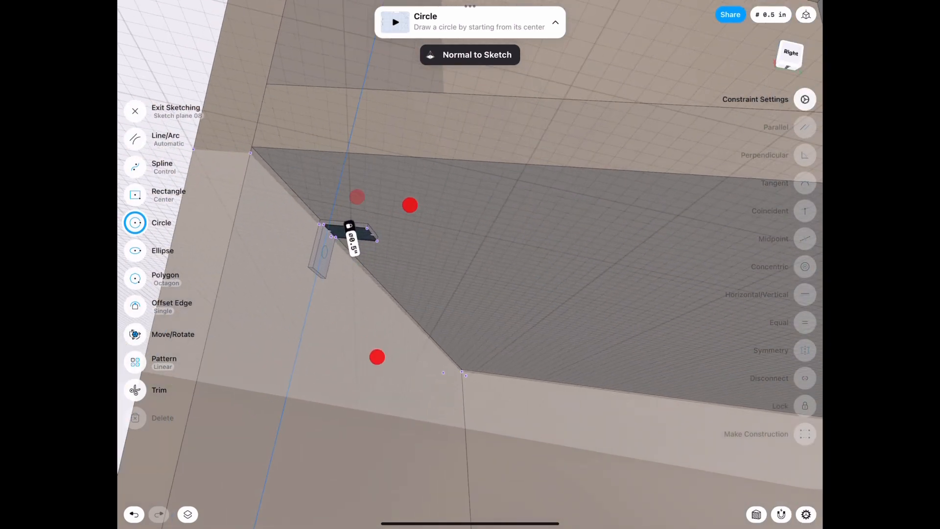
# Step: Cut the hole in the second bracket leg with a circle and a 0.1062 face offset
pyautogui.click(135, 110)
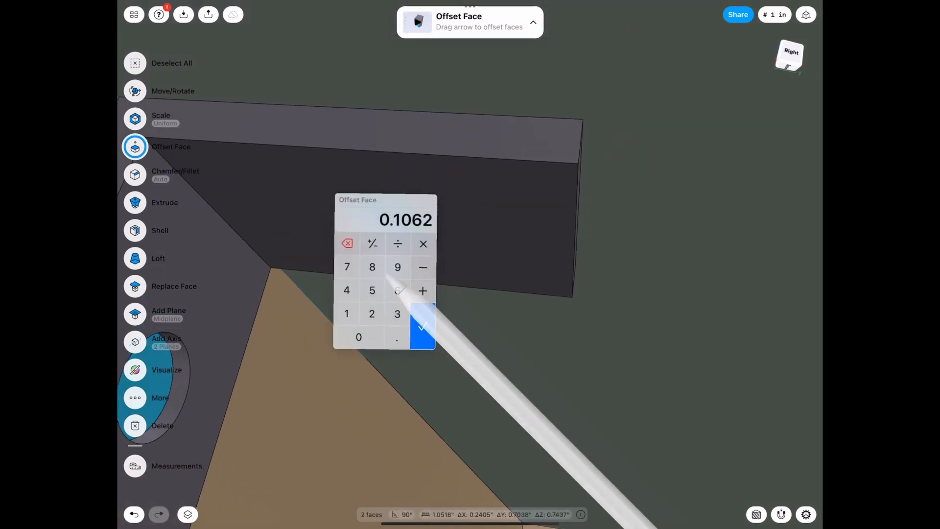
pyautogui.click(421, 327)
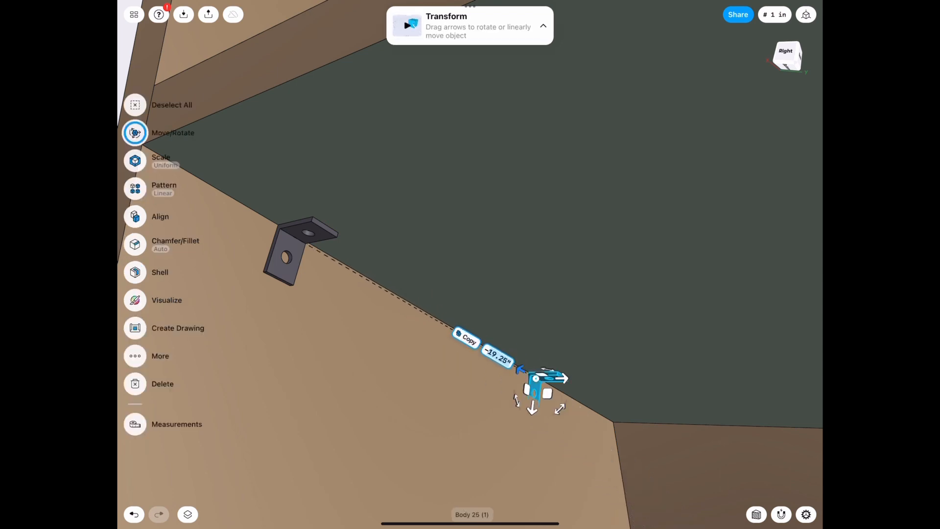
# Step: Copy the bracket to the shelf's other end, adjust with Replace Face, and switch to wood visualization
pyautogui.click(135, 245)
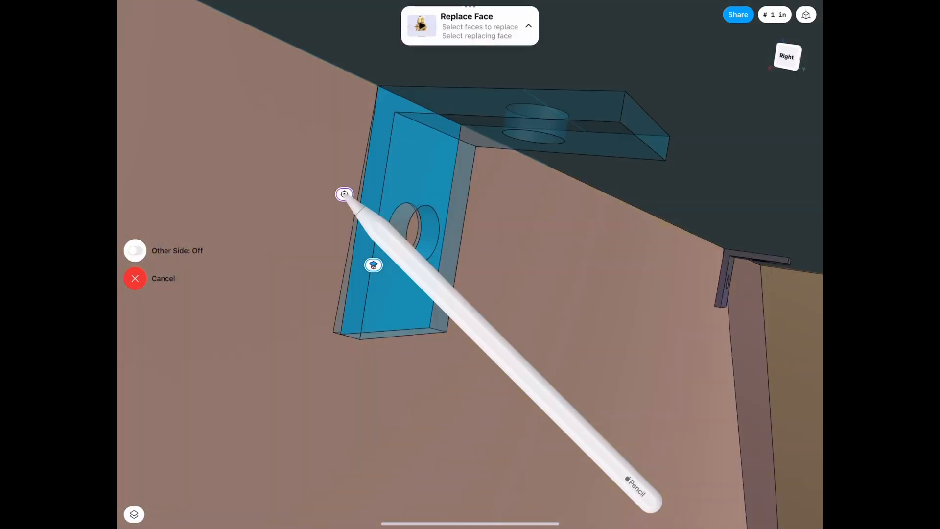
pyautogui.click(135, 278)
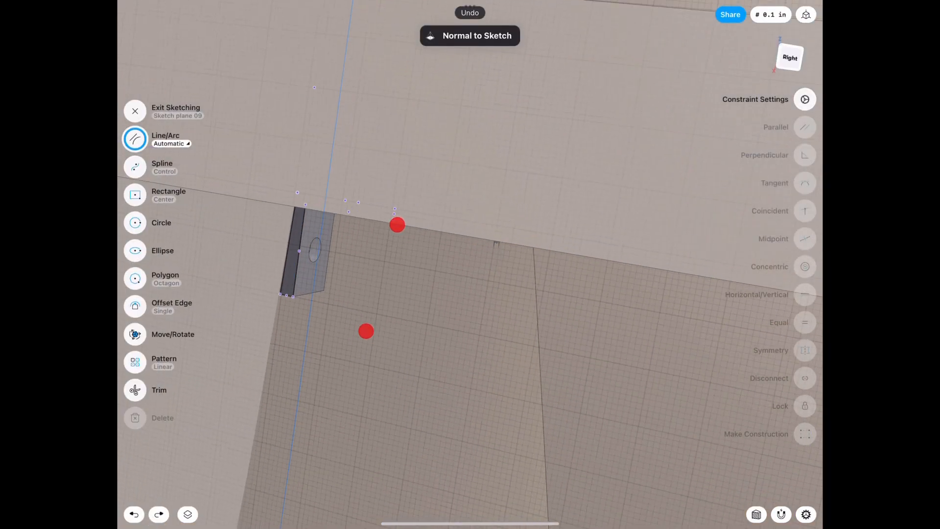
pyautogui.click(134, 111)
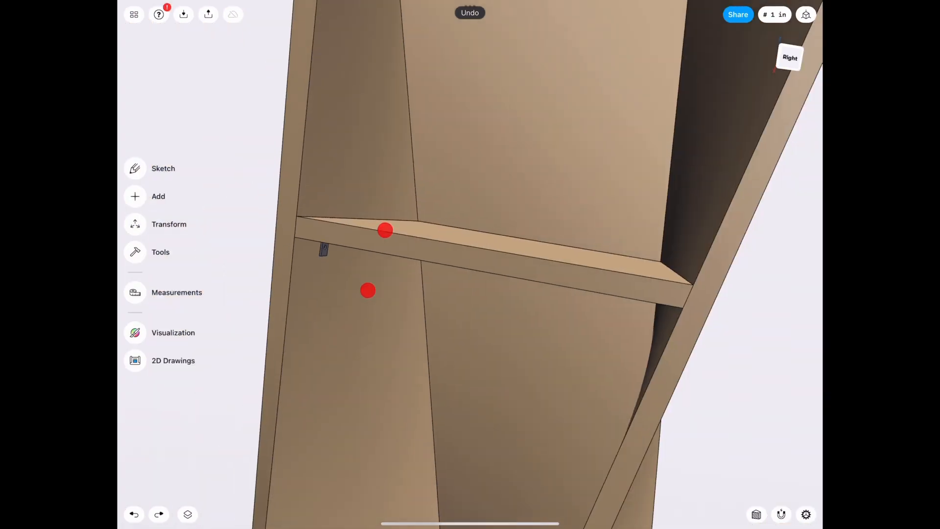
pyautogui.click(173, 332)
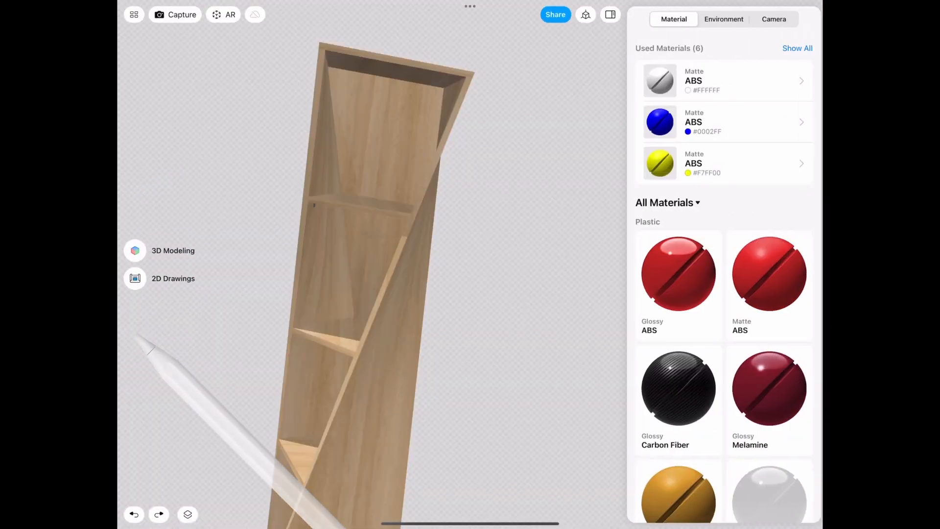